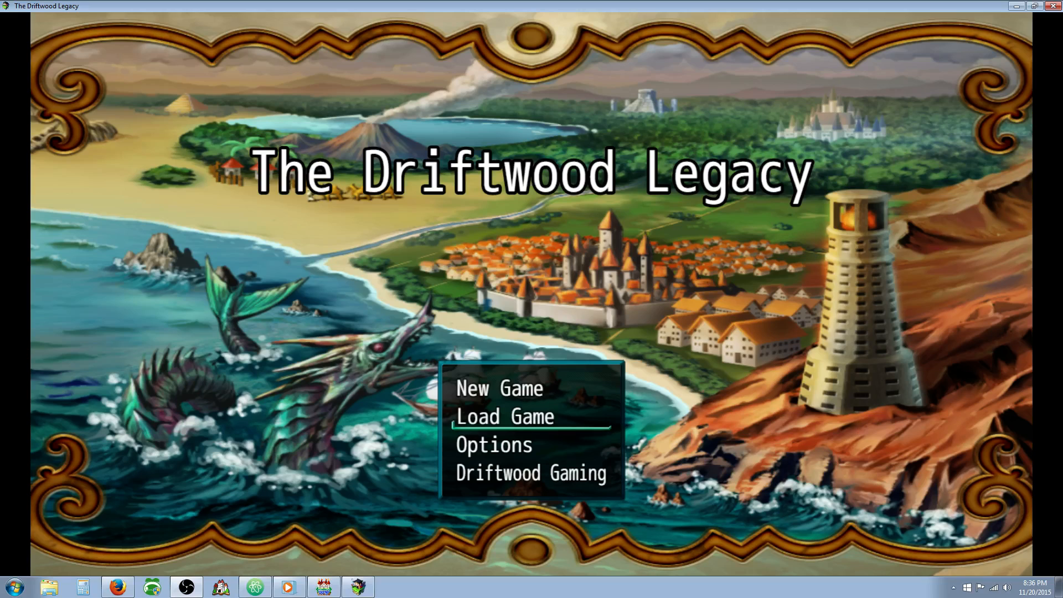
mouse_move(477, 293)
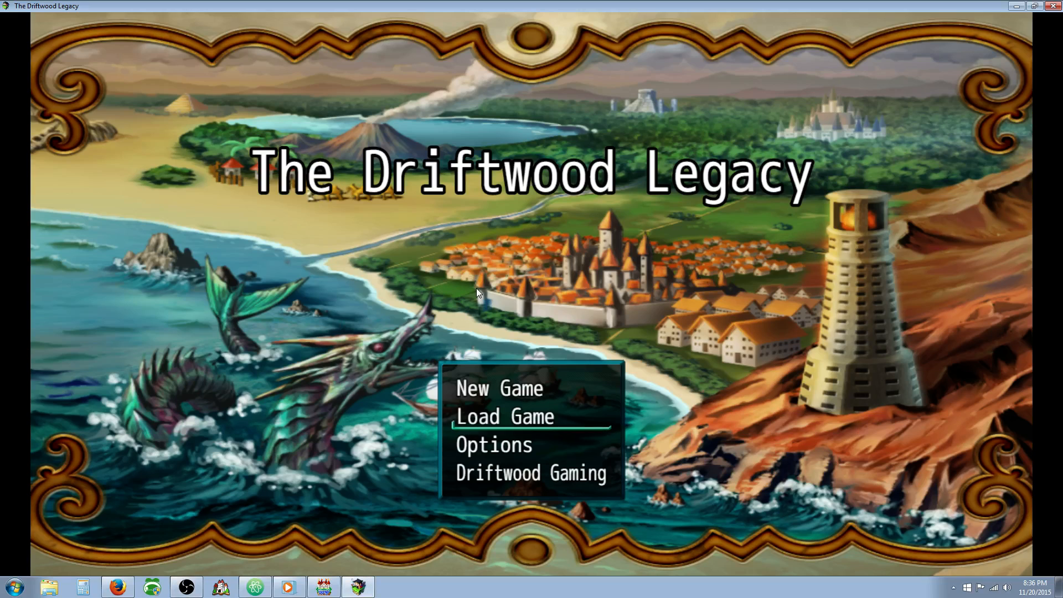
Step: Load a saved game and select the Nest Warpstone key item to read and use it
left_click(504, 416)
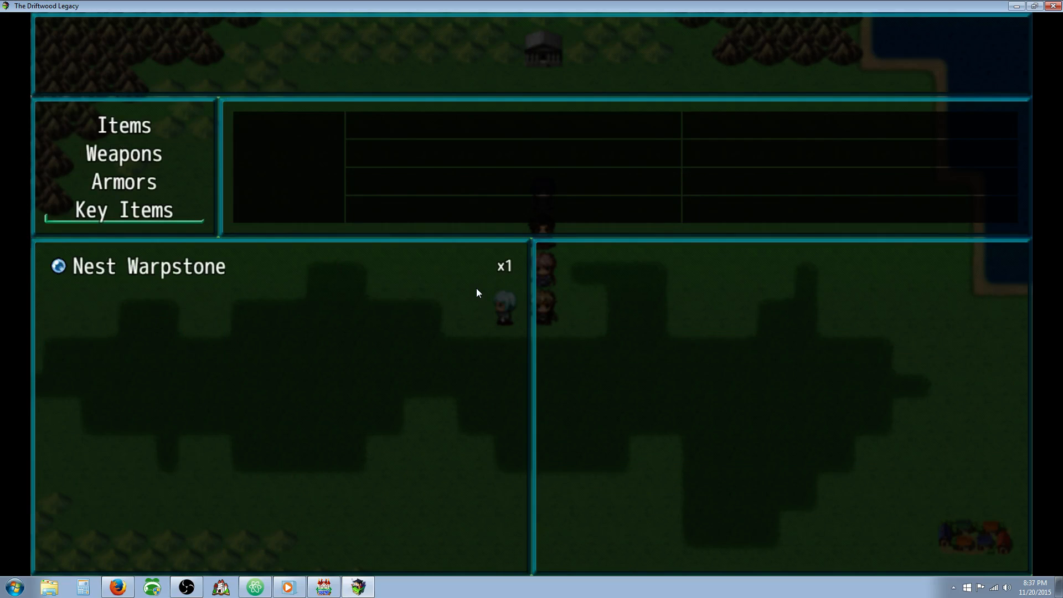
left_click(148, 266)
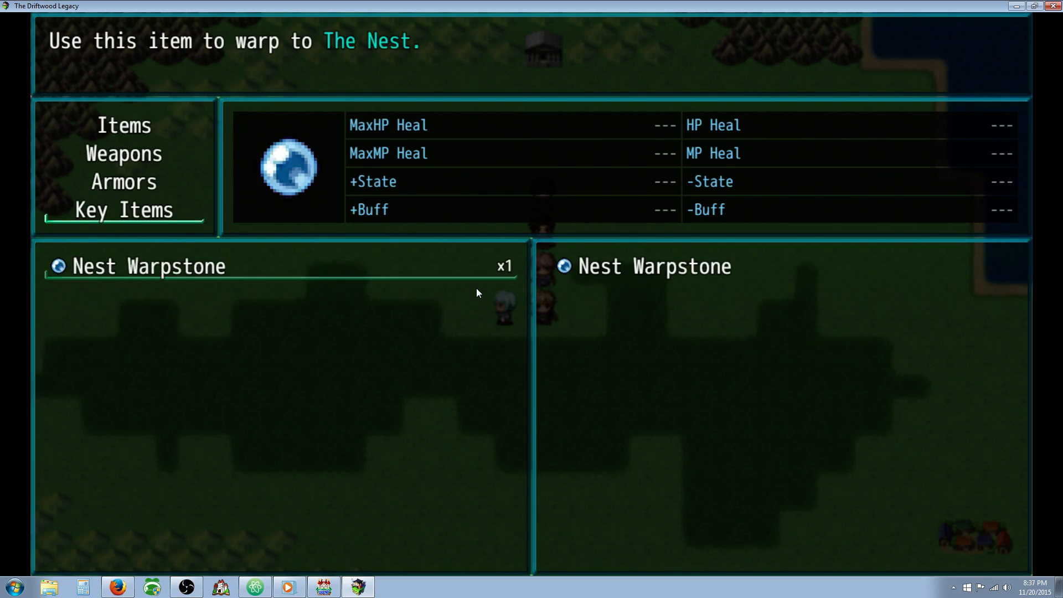
left_click(147, 265)
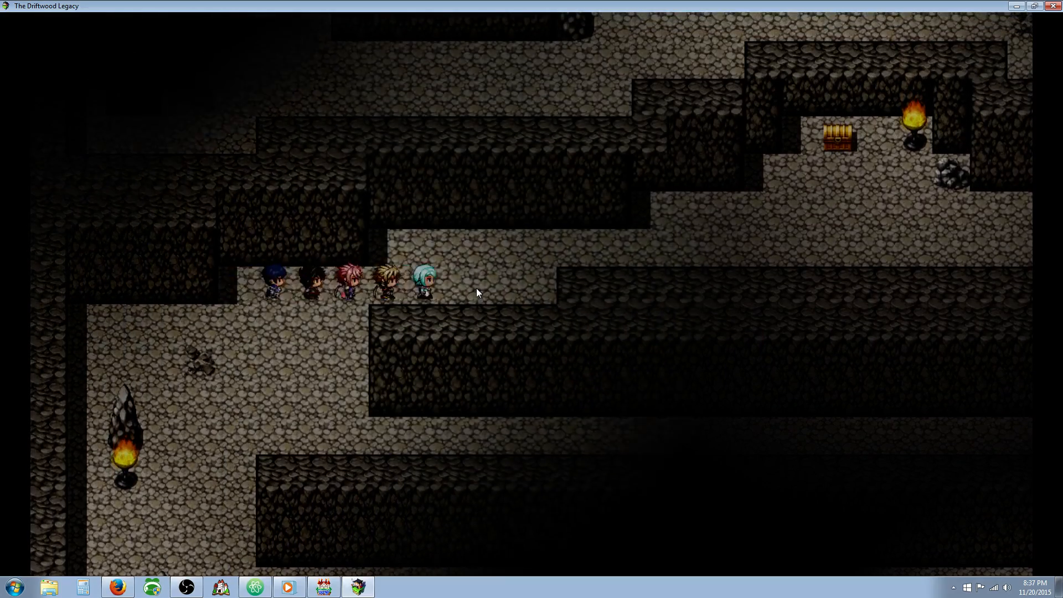
Step: Walk the party right and then up through the dark cave passages
key("Right")
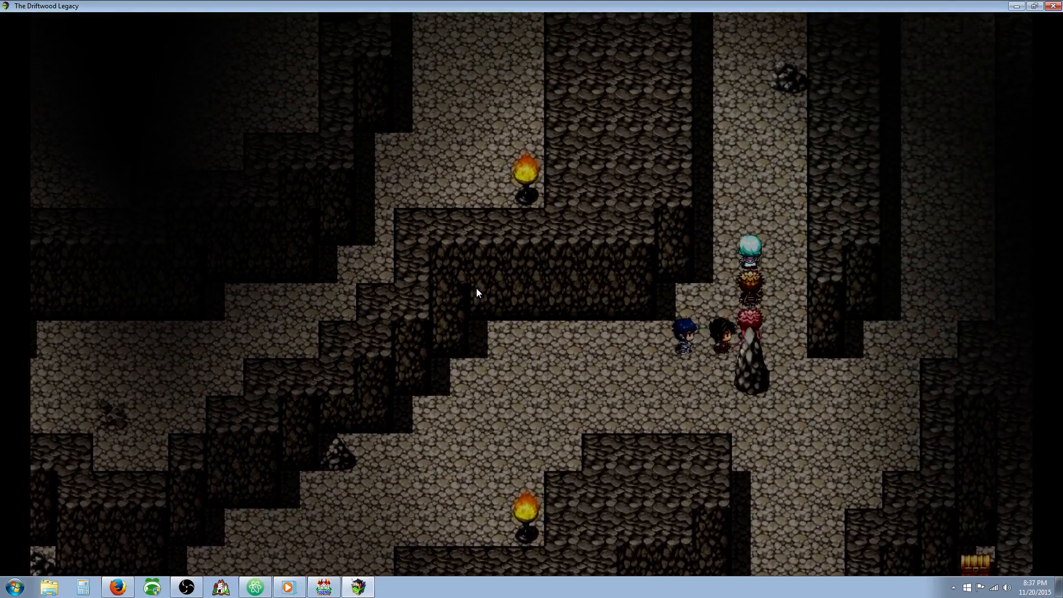
key("up")
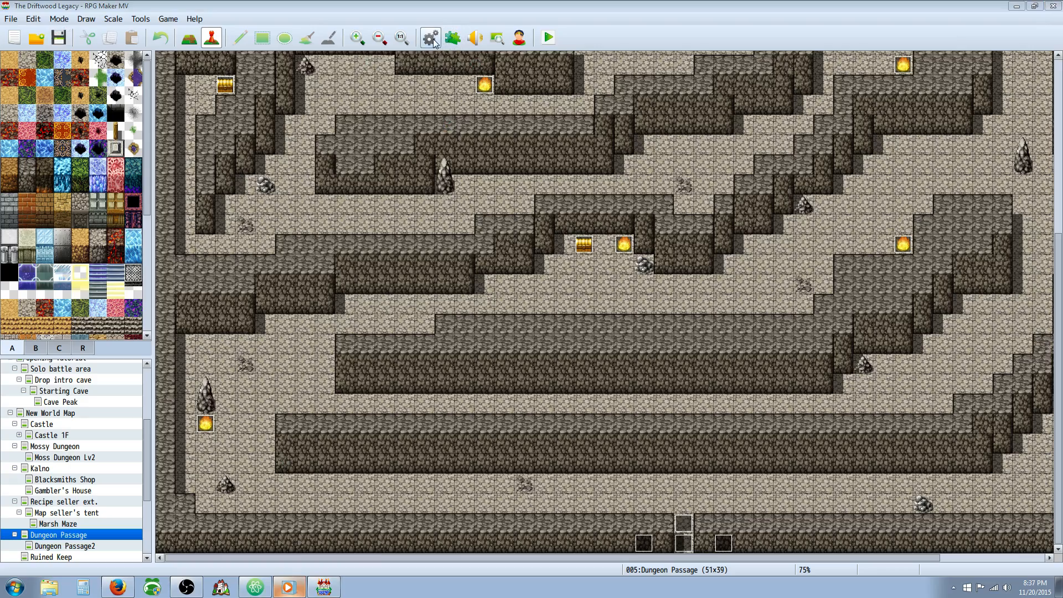
Step: Open the Database and switch to Common Events to view 0098 Warp to The Nest
left_click(429, 37)
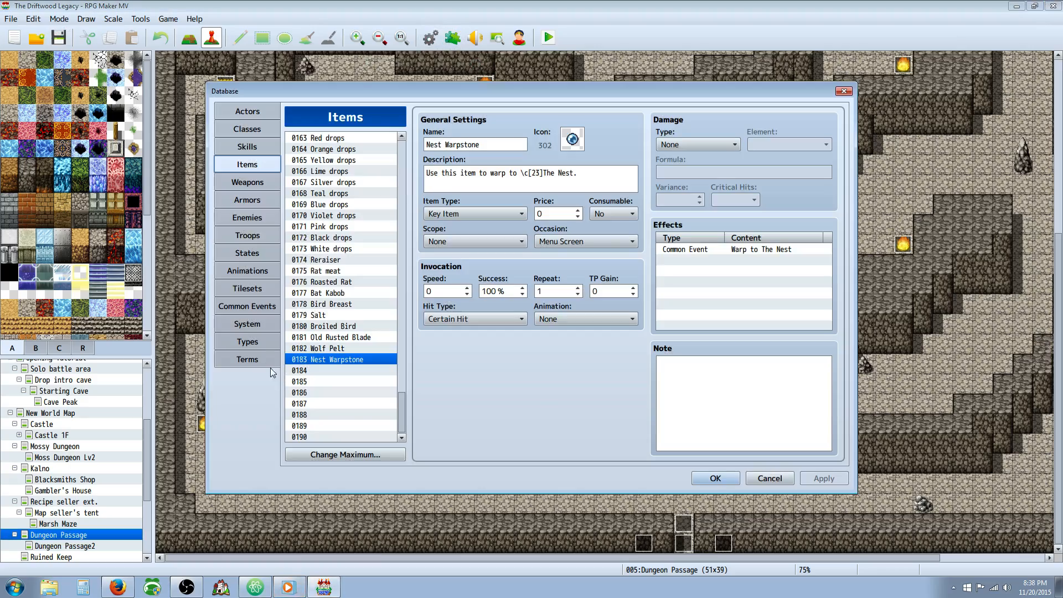
left_click(247, 305)
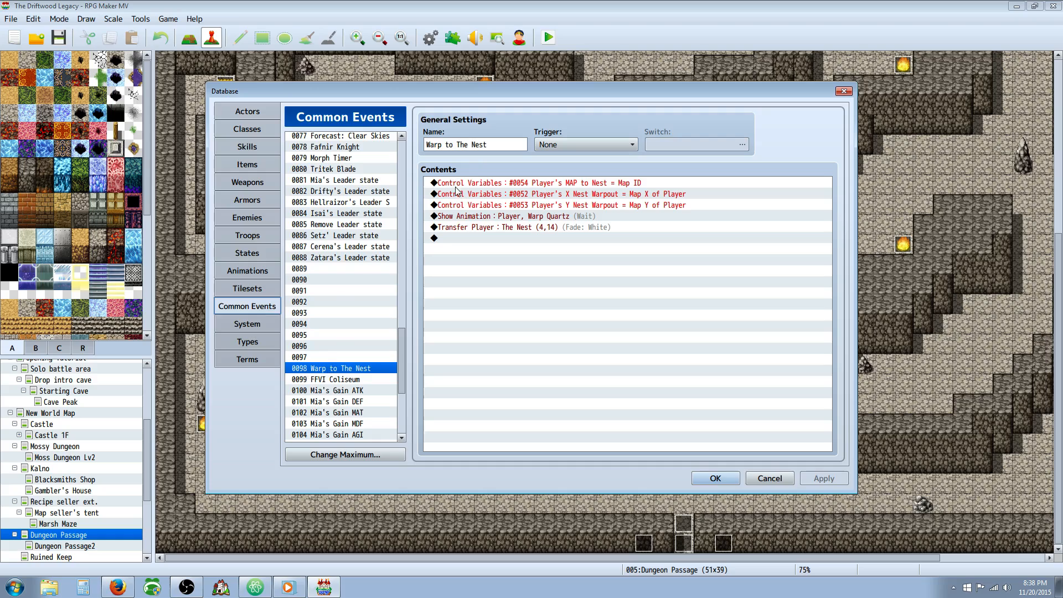
left_click(535, 182)
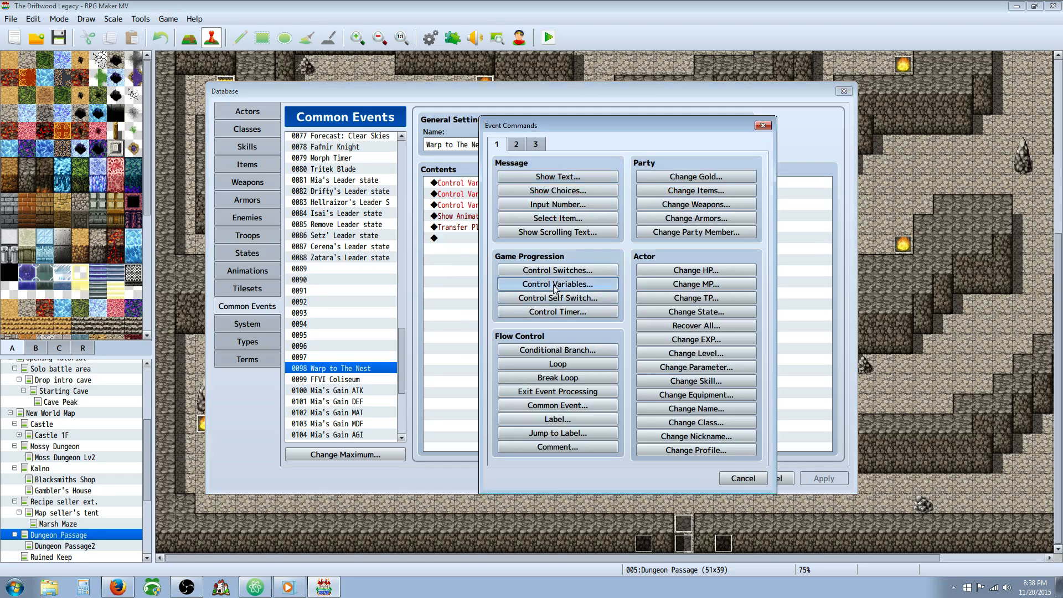
left_click(557, 283)
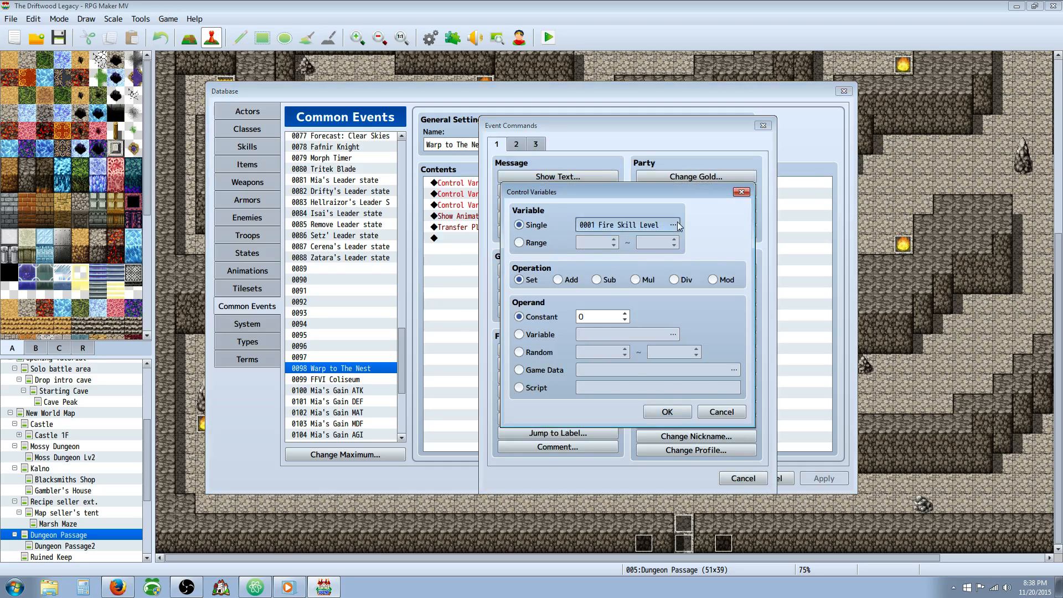
left_click(676, 224)
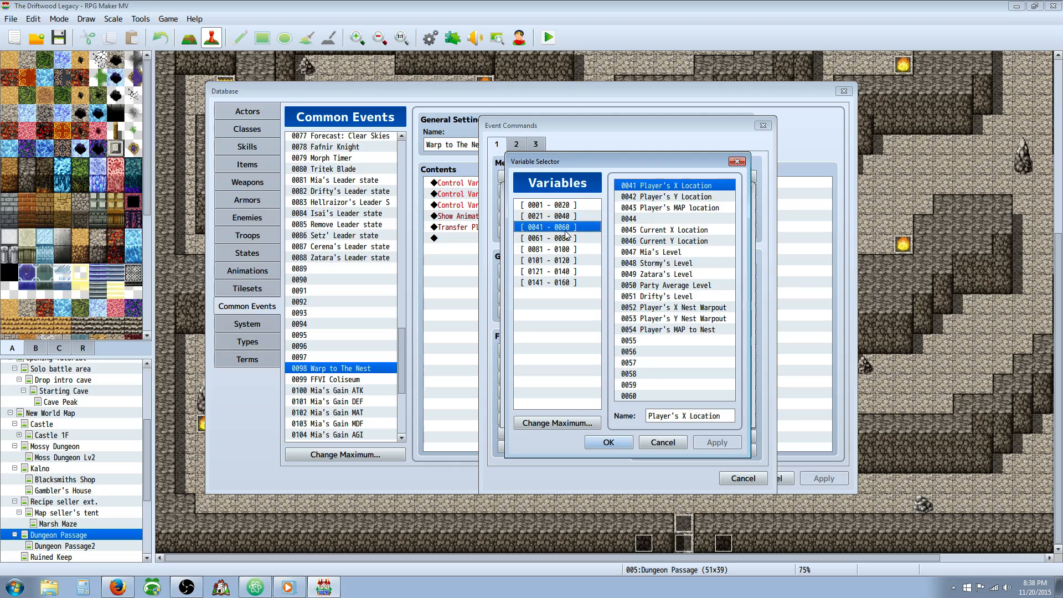
mouse_move(676, 331)
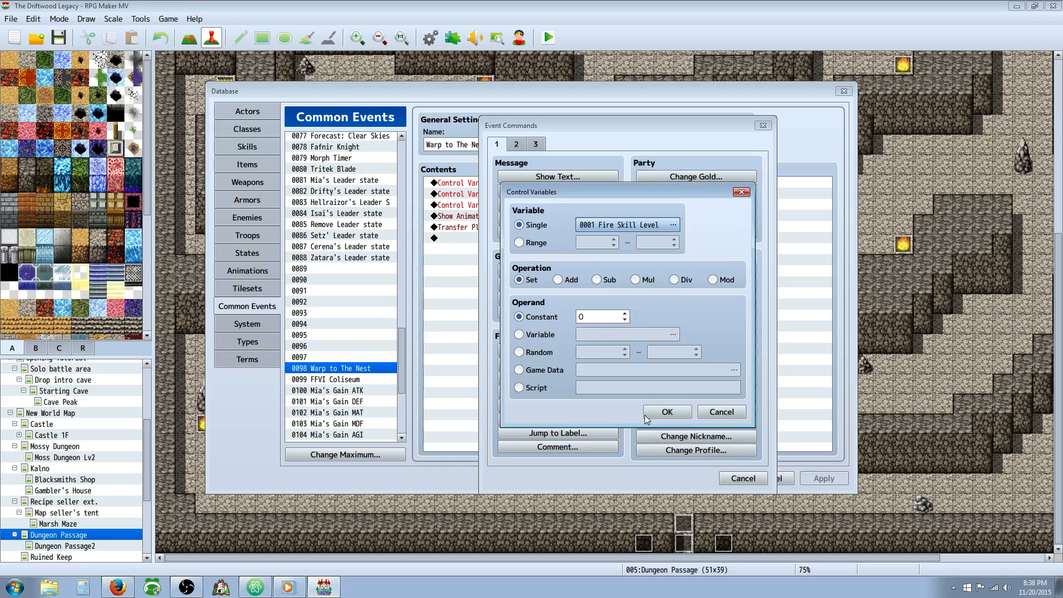
left_click(519, 370)
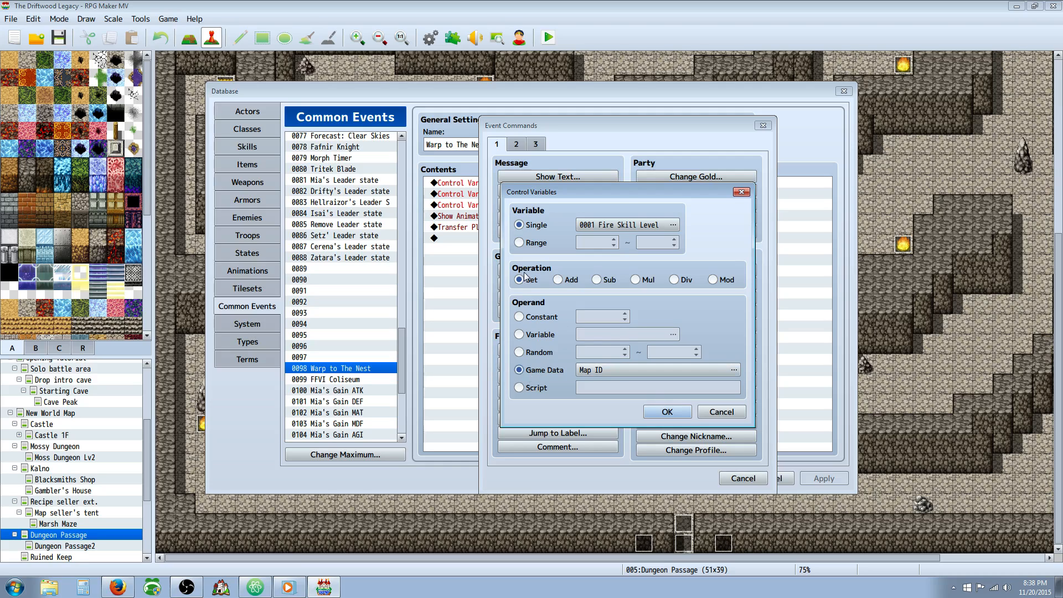
left_click(734, 369)
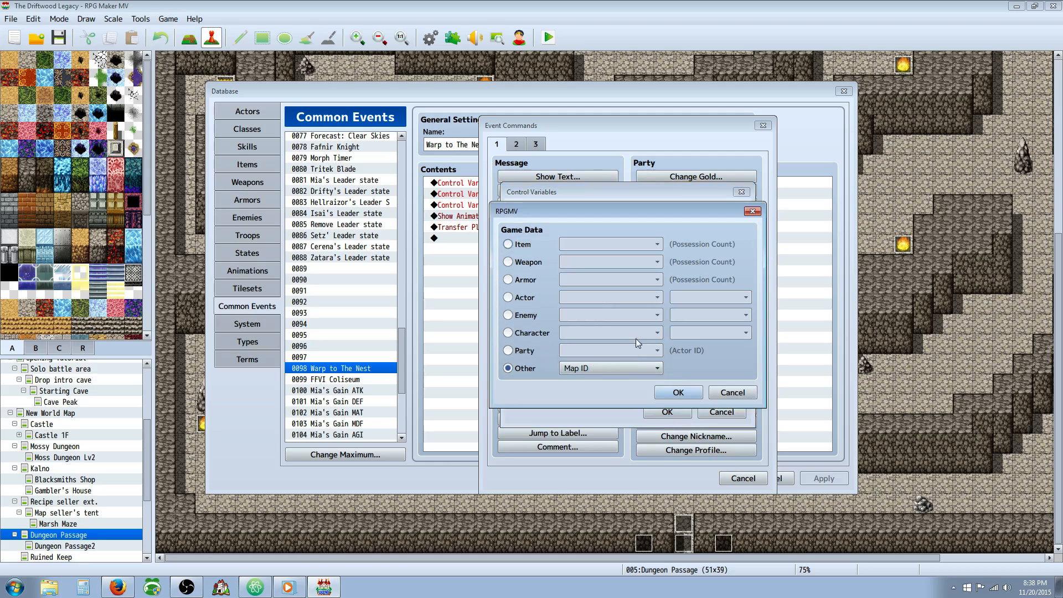
left_click(677, 392)
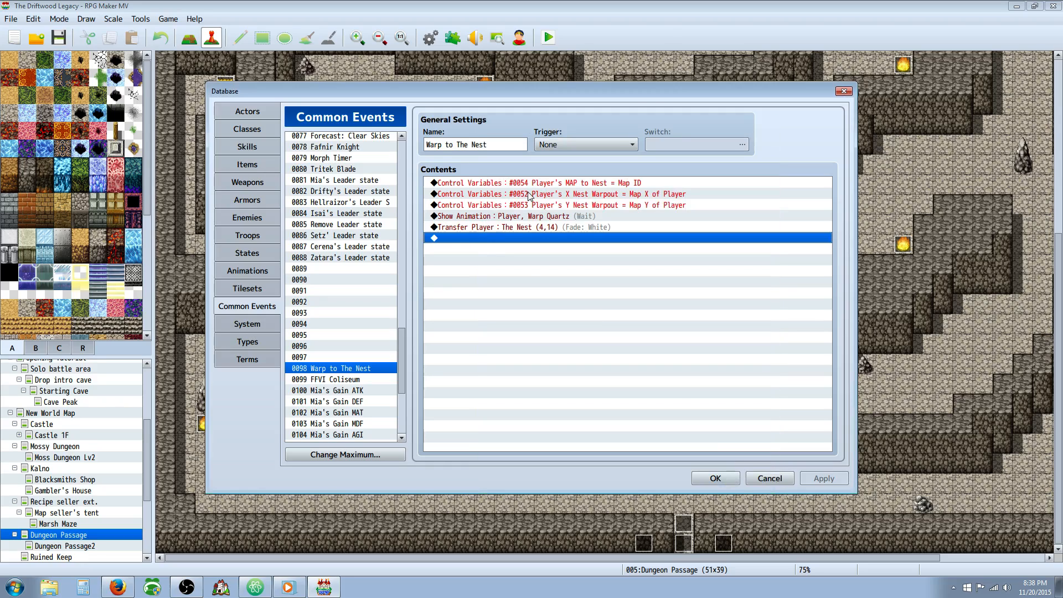
Step: Try a Control Variables command for 0052 Player's X Nest Warpout with Map X, then cancel
double_click(435, 238)
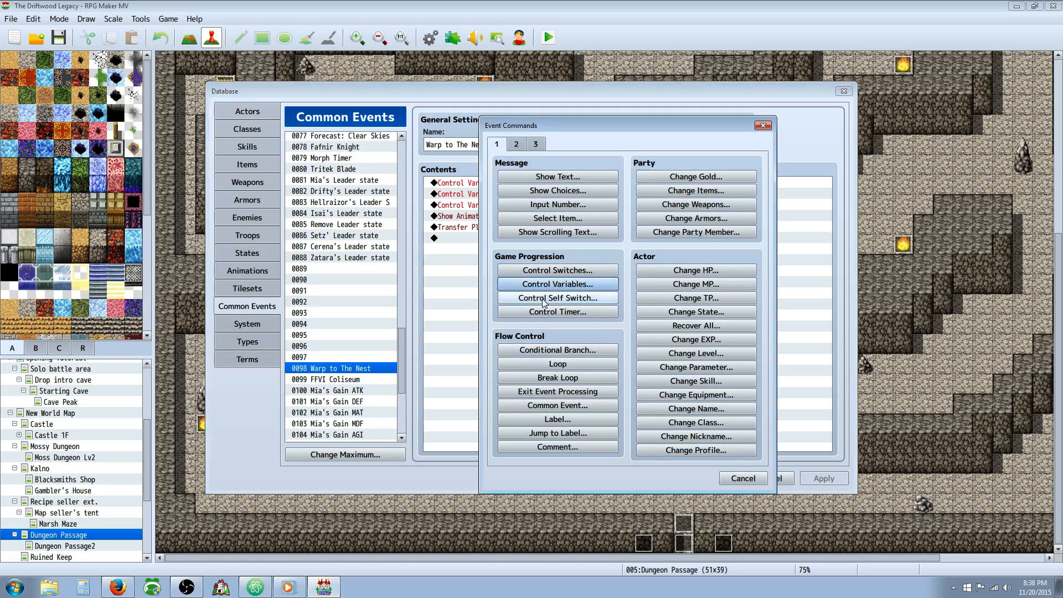
left_click(558, 284)
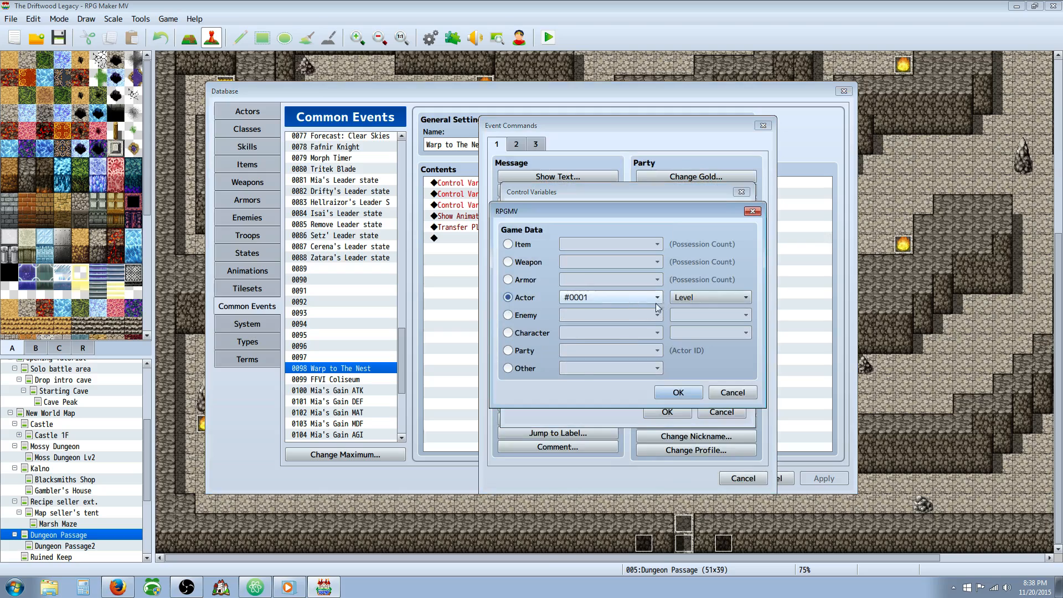
left_click(709, 297)
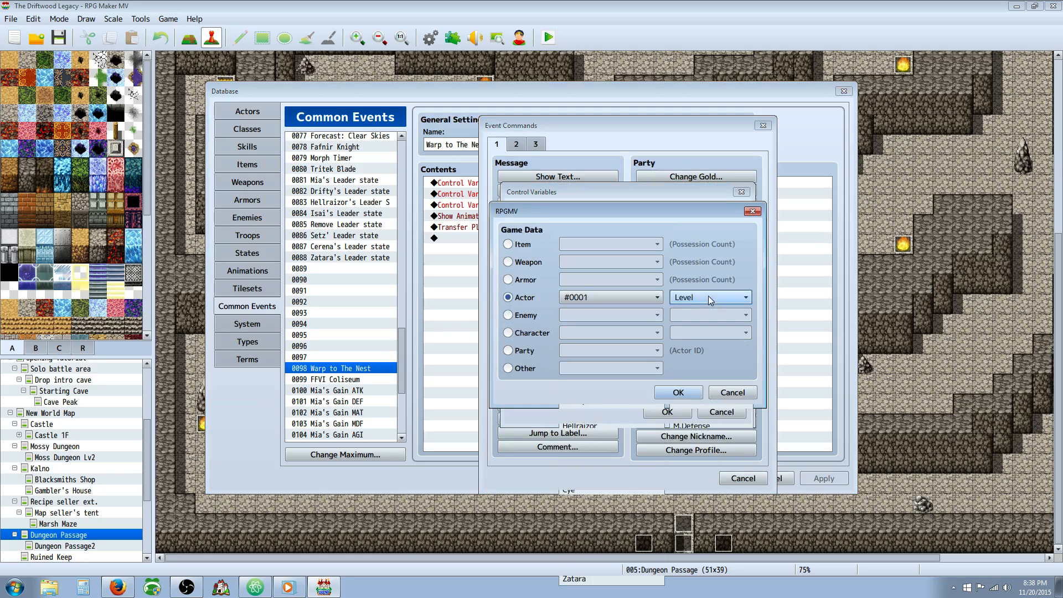
left_click(508, 332)
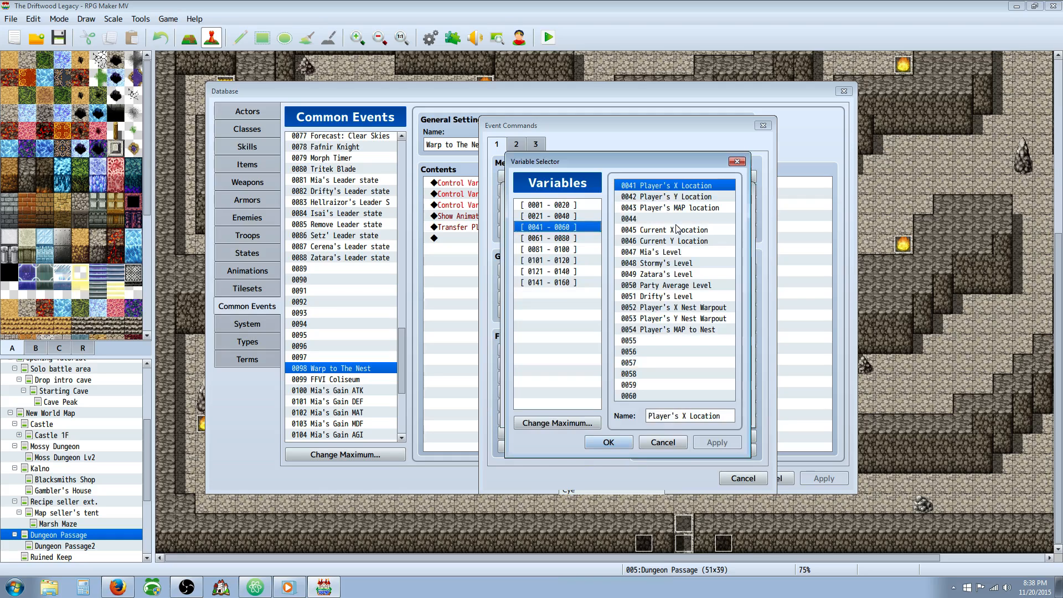
left_click(673, 307)
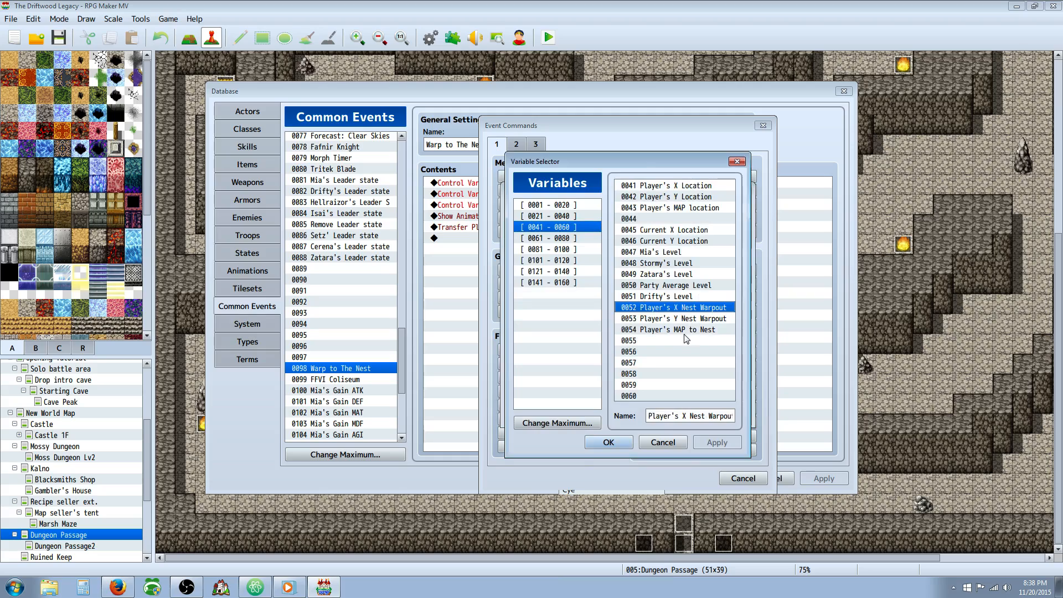
left_click(661, 442)
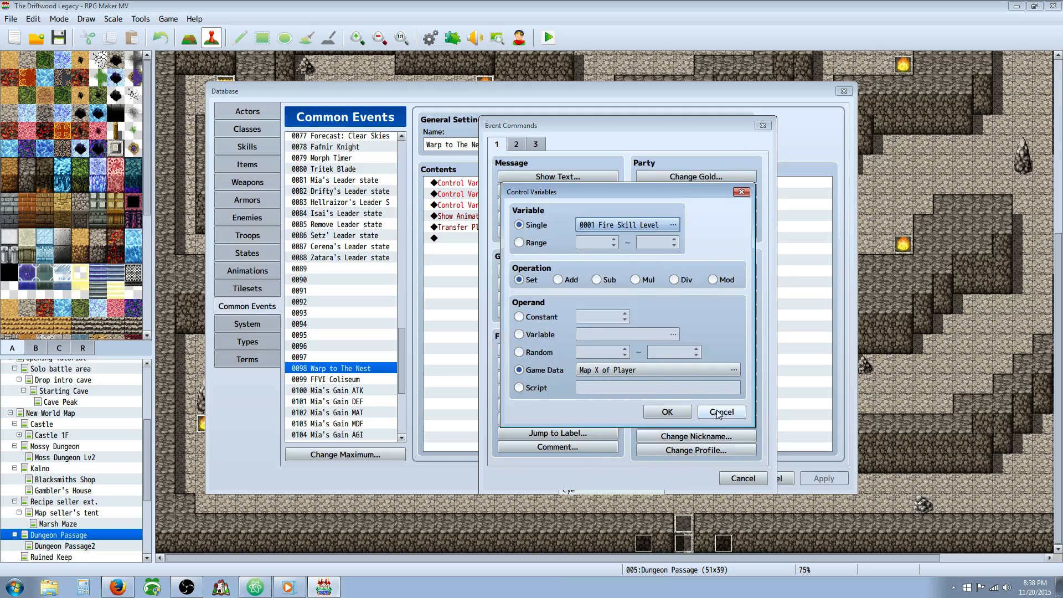
left_click(720, 411)
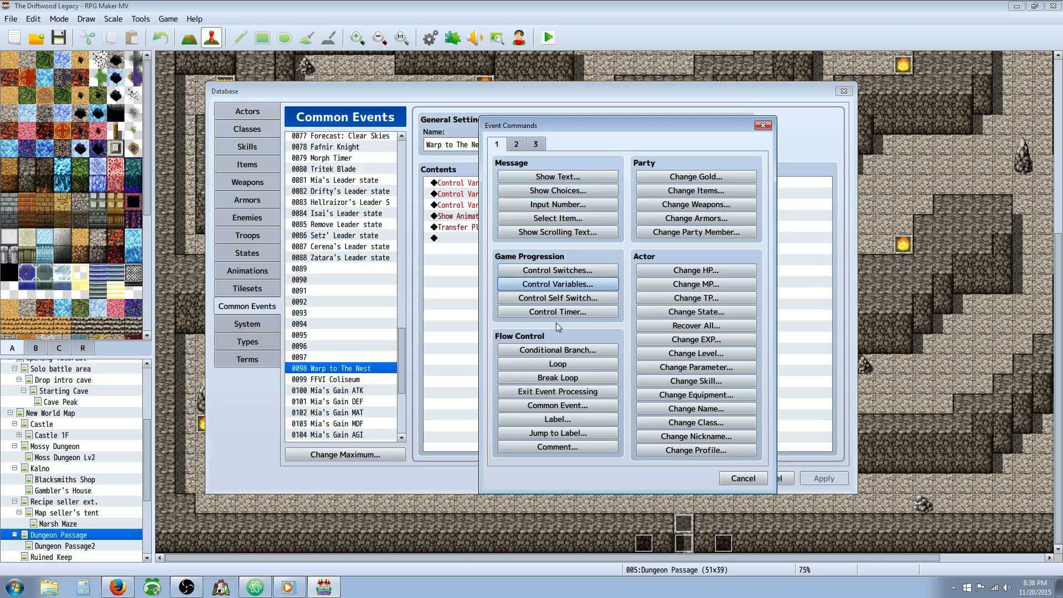
Step: Review the Transfer Player command, confirming its destination is The Nest at 4,14
left_click(557, 283)
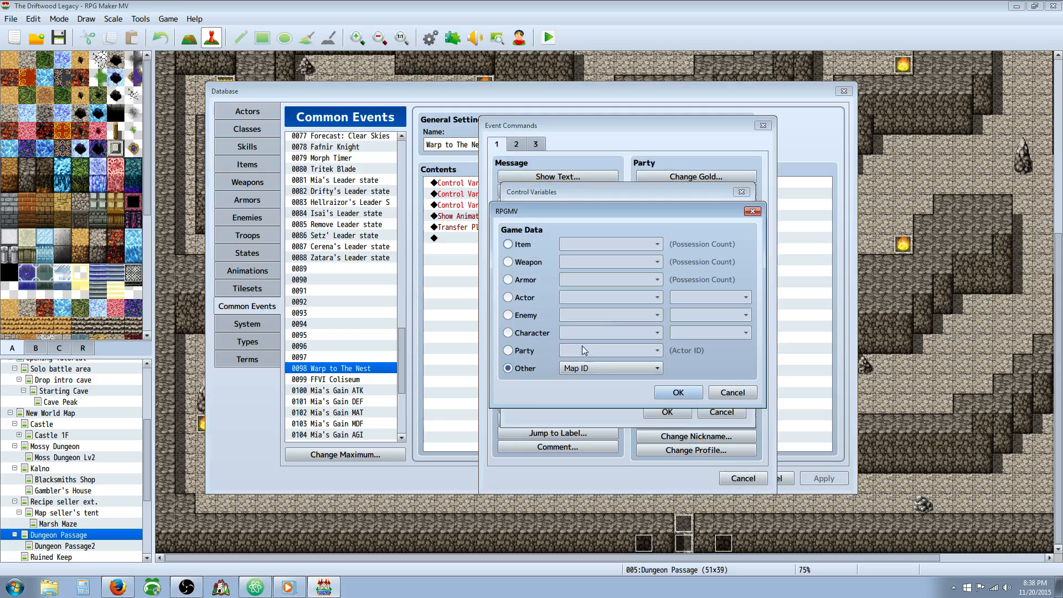
left_click(507, 332)
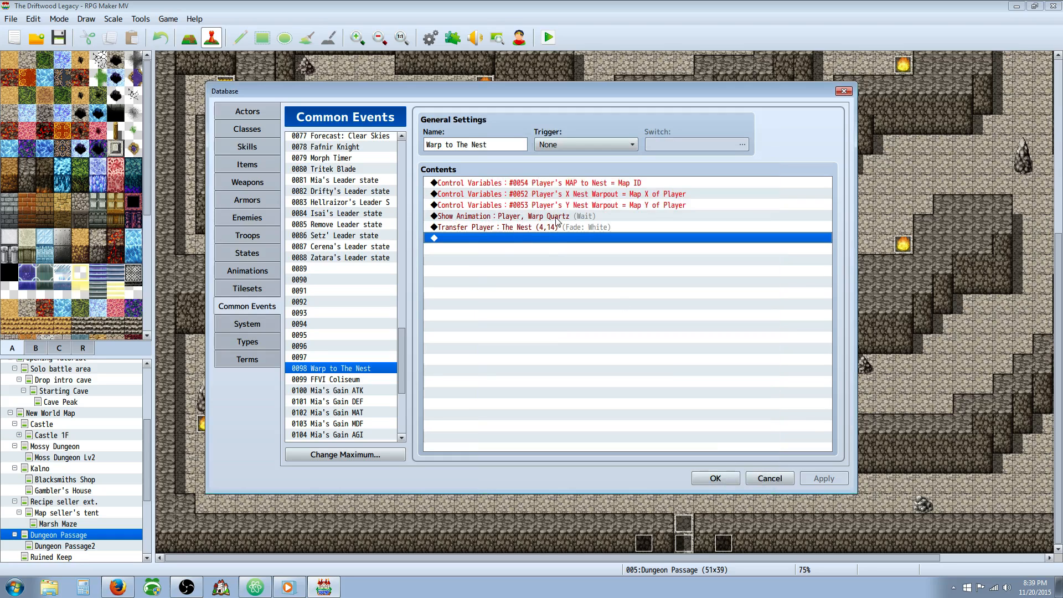
double_click(515, 227)
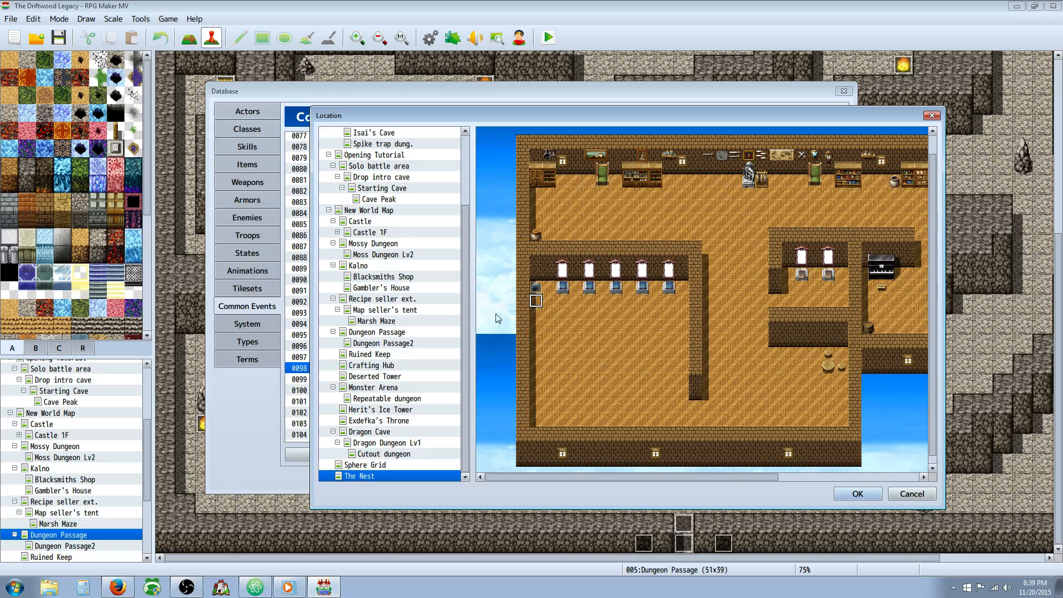
left_click(856, 493)
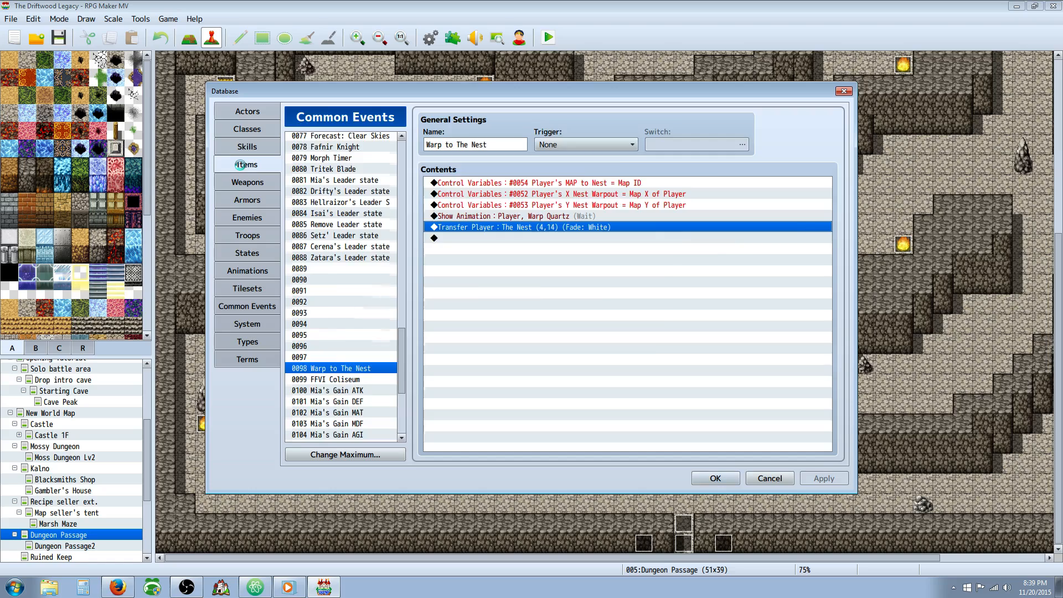
Step: Give the Nest Warpstone item a Common Event effect calling 'Warp to The Nest'
left_click(247, 164)
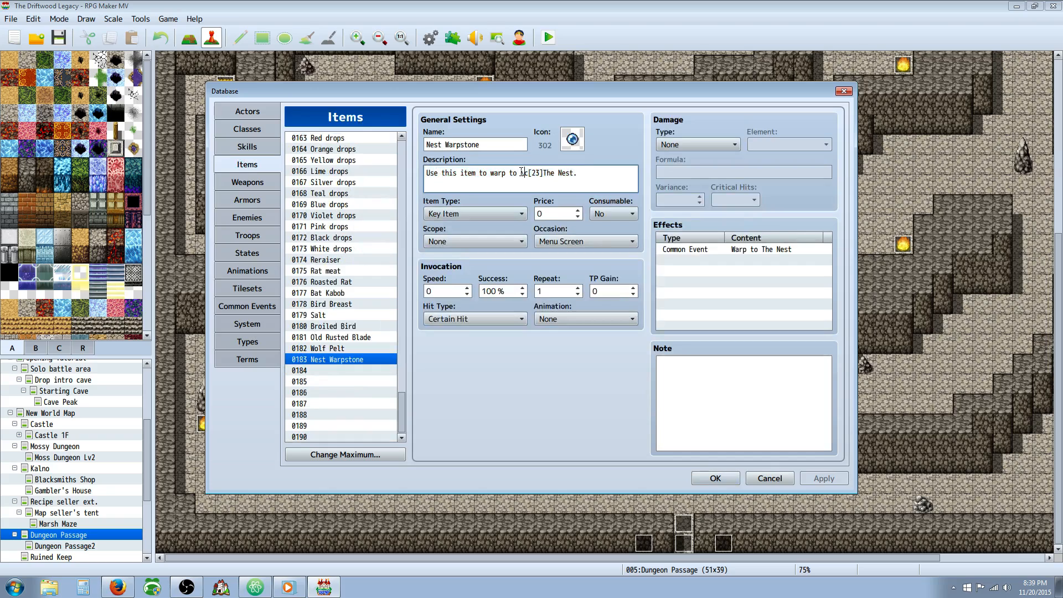
left_click(522, 173)
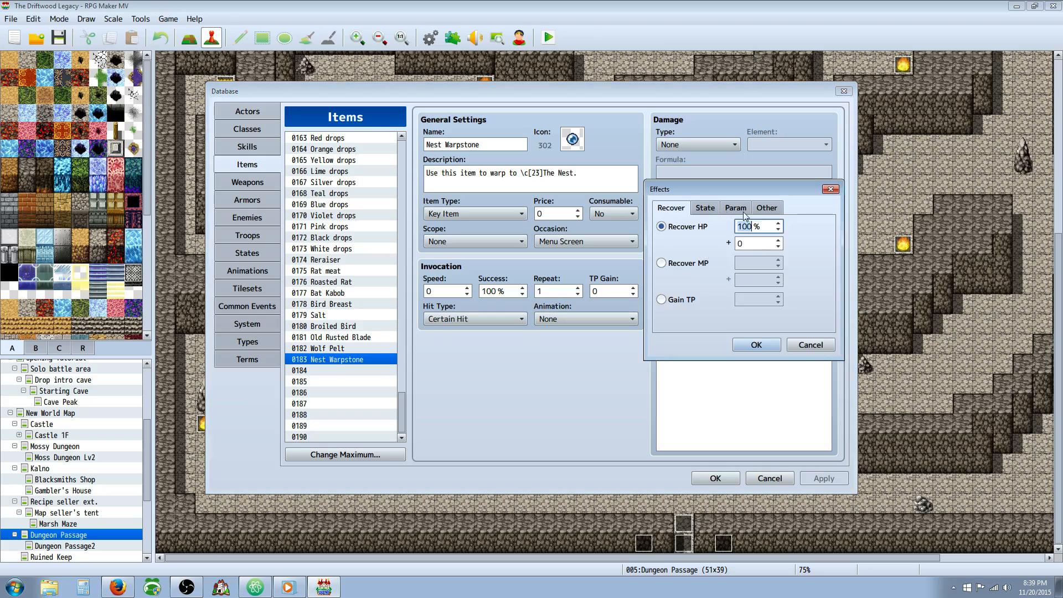
left_click(765, 208)
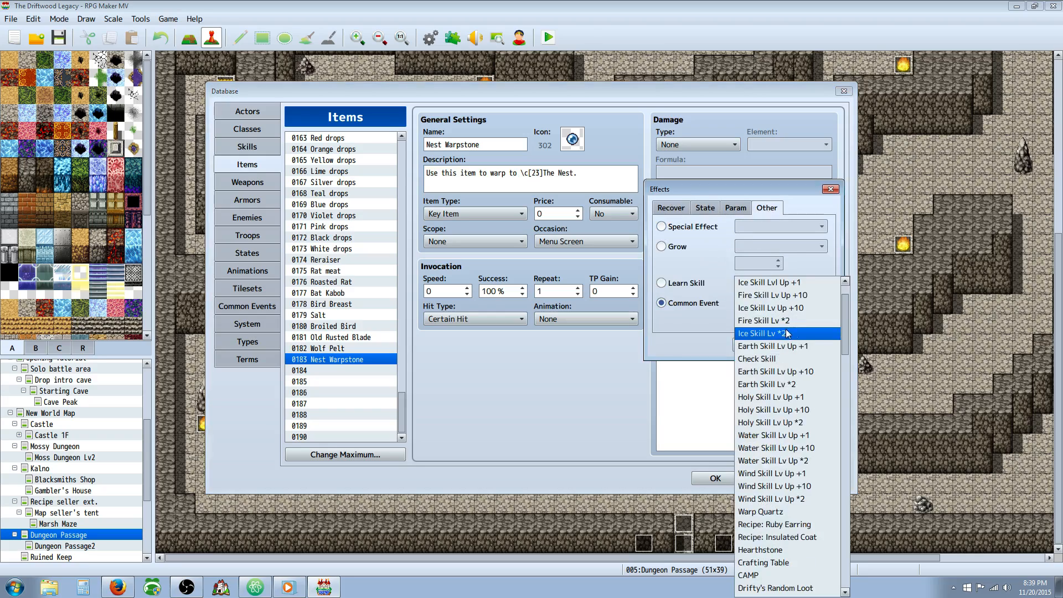
scroll("down", 3)
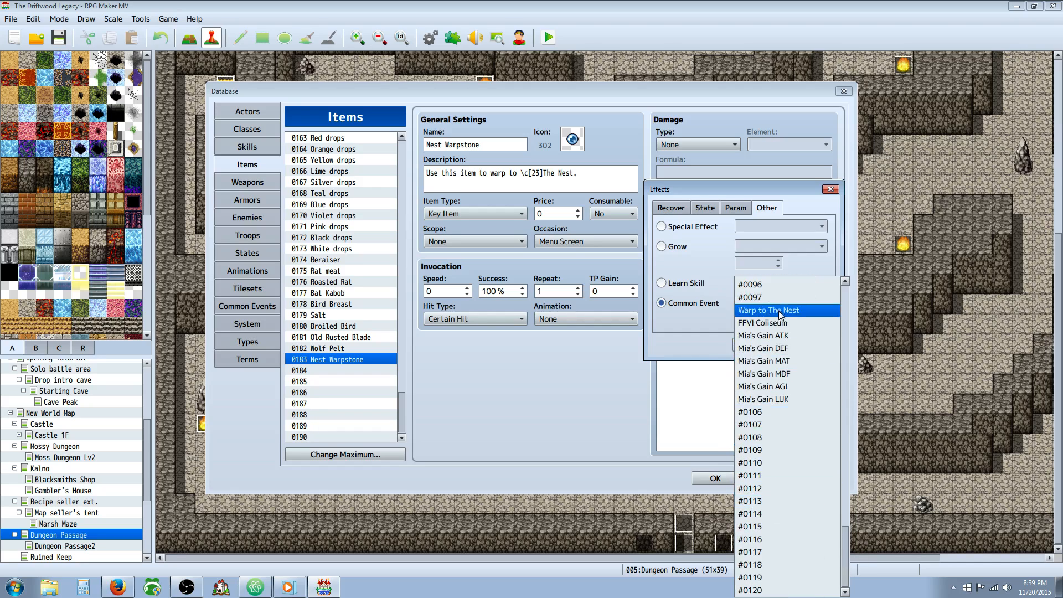
left_click(768, 310)
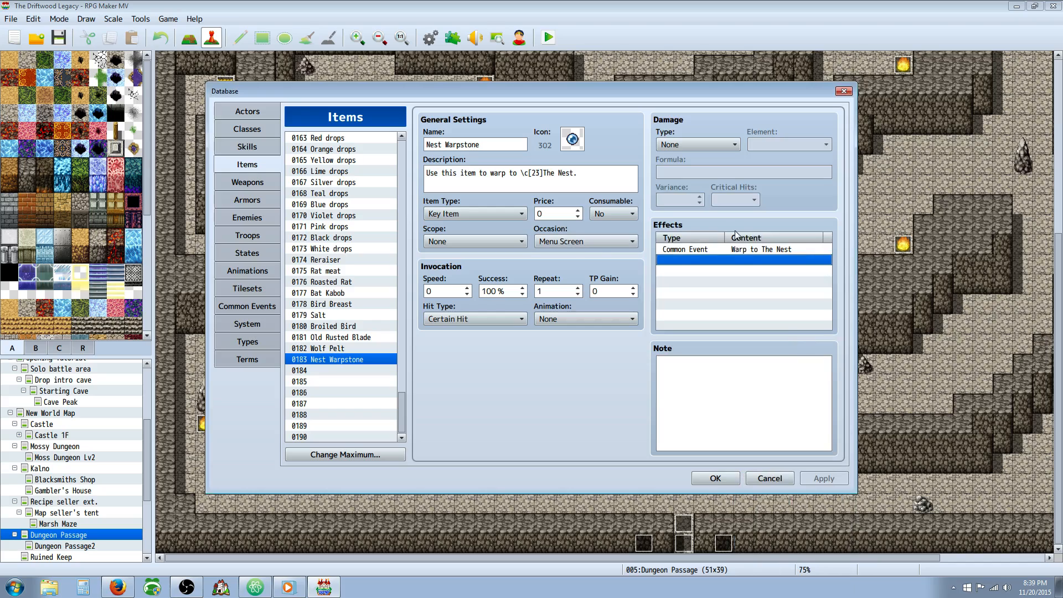
left_click(474, 212)
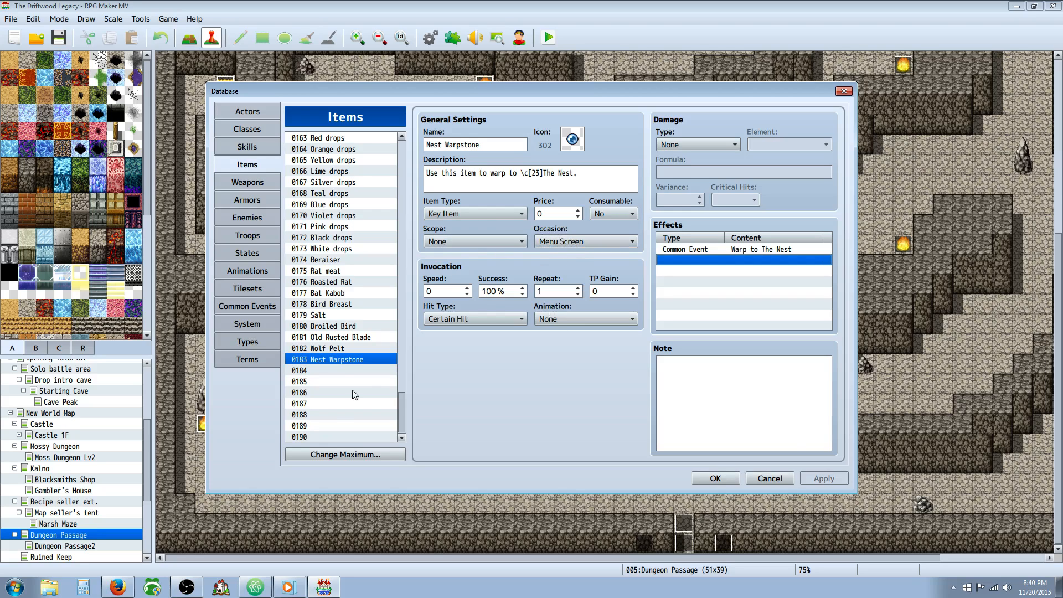
mouse_move(619, 257)
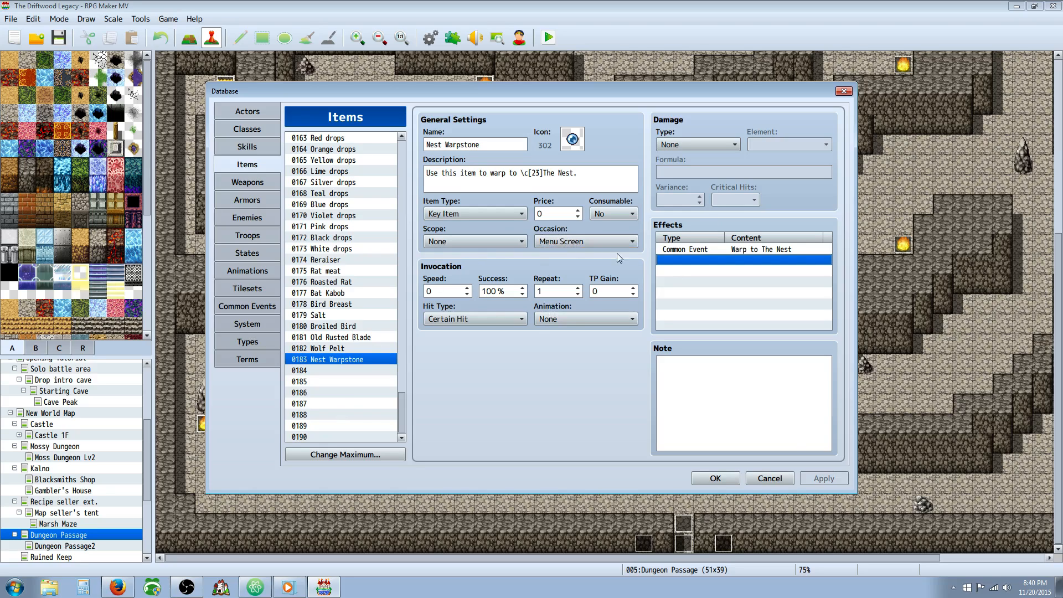
Step: Select the Warp to The Nest effect entry and close the Database with OK
left_click(743, 248)
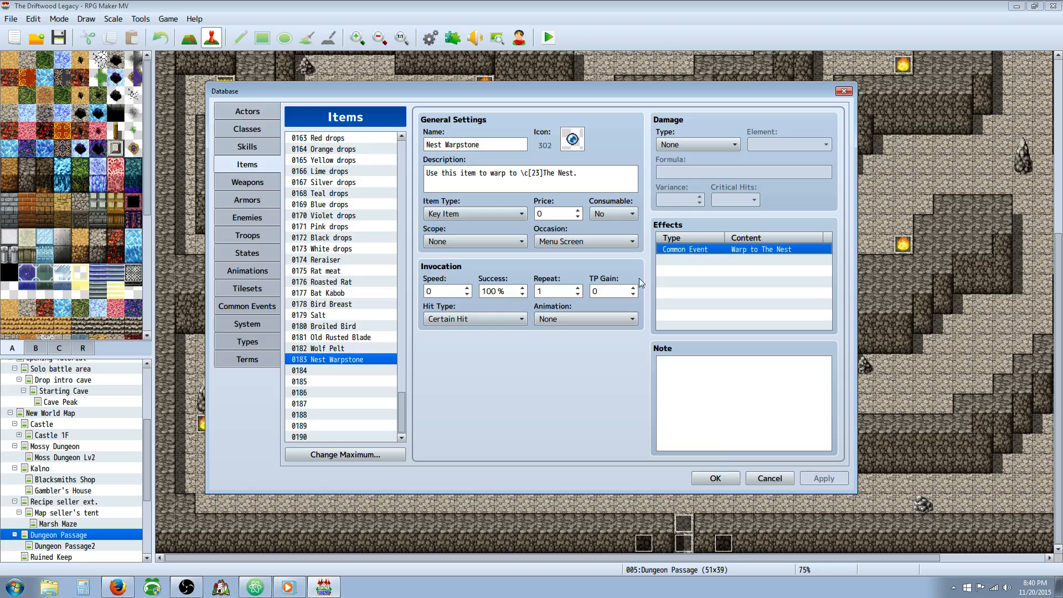
left_click(715, 478)
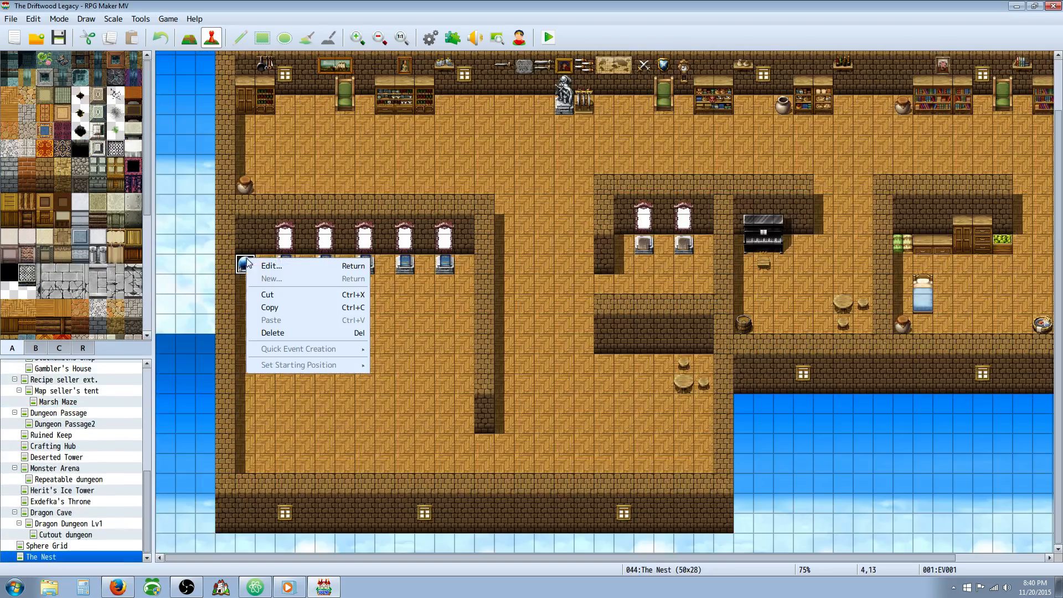
Step: Add a variable-based Transfer Player to EV001: map ID 0054, X 0052, Y 0053
left_click(269, 265)
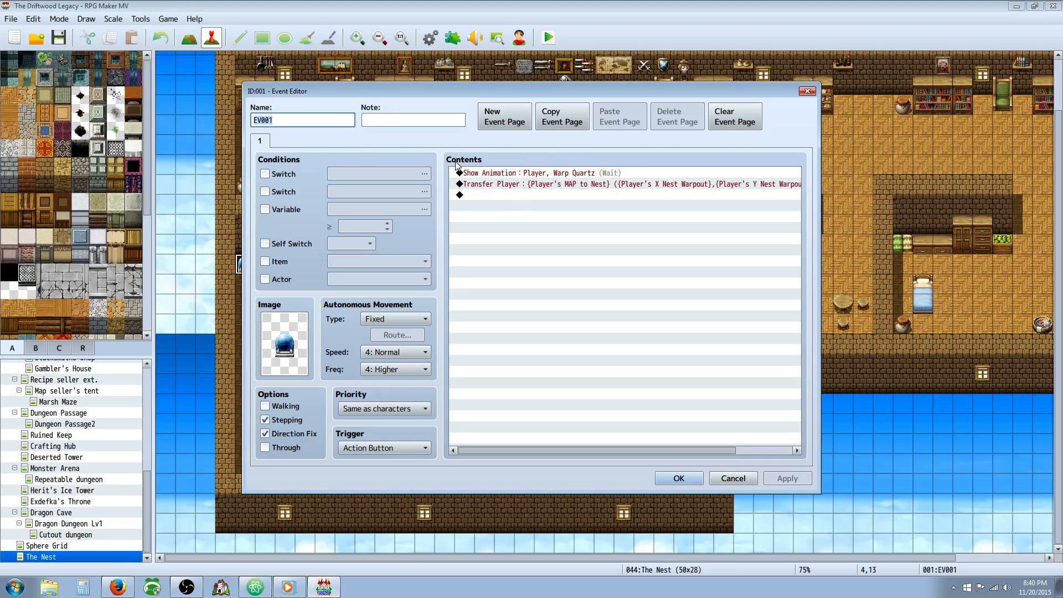
mouse_move(537, 155)
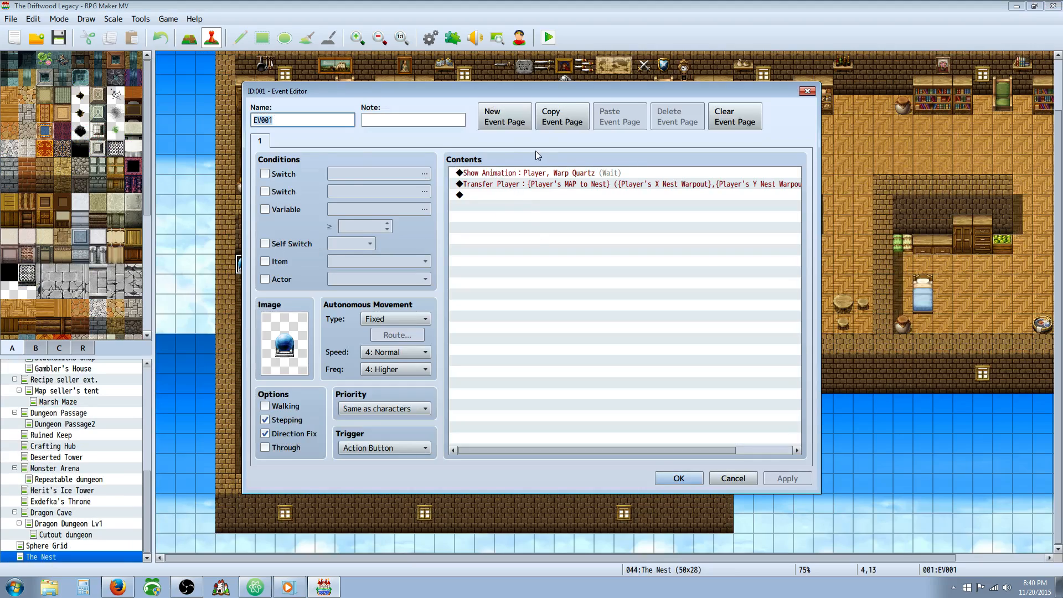
left_click(610, 184)
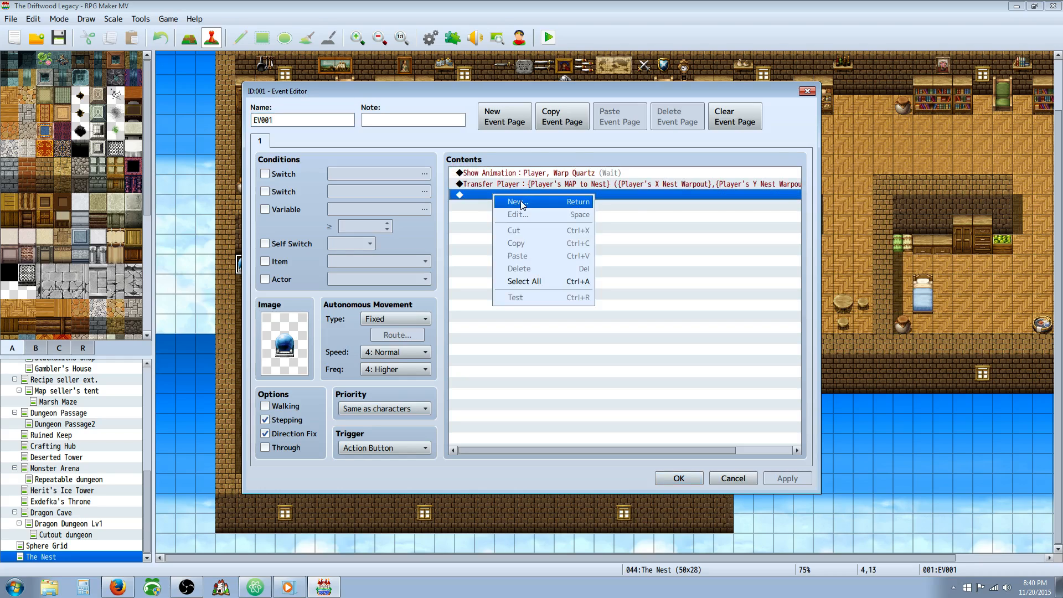
left_click(516, 202)
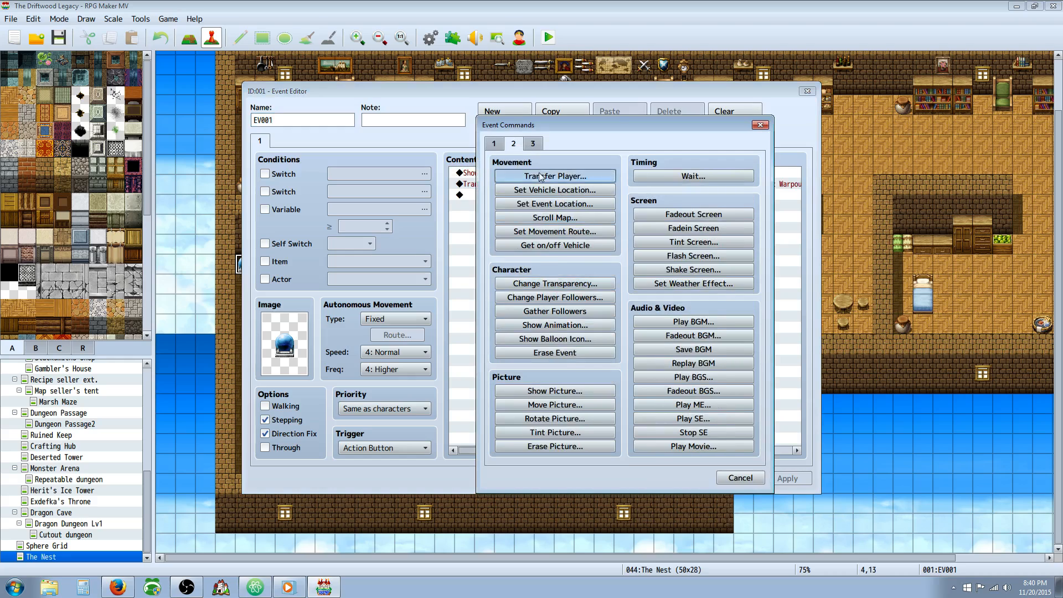
left_click(553, 175)
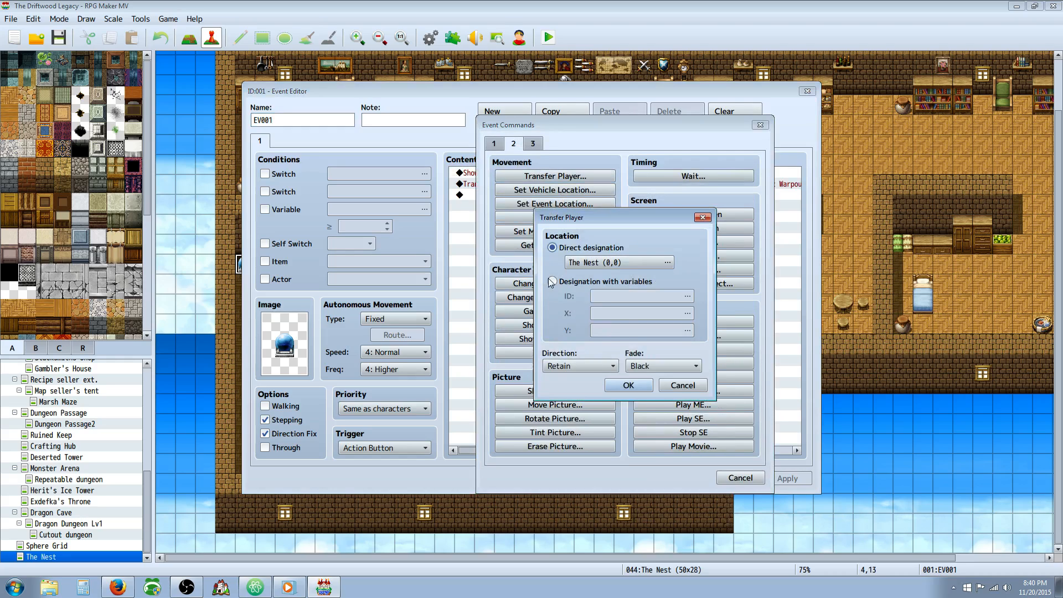
left_click(552, 281)
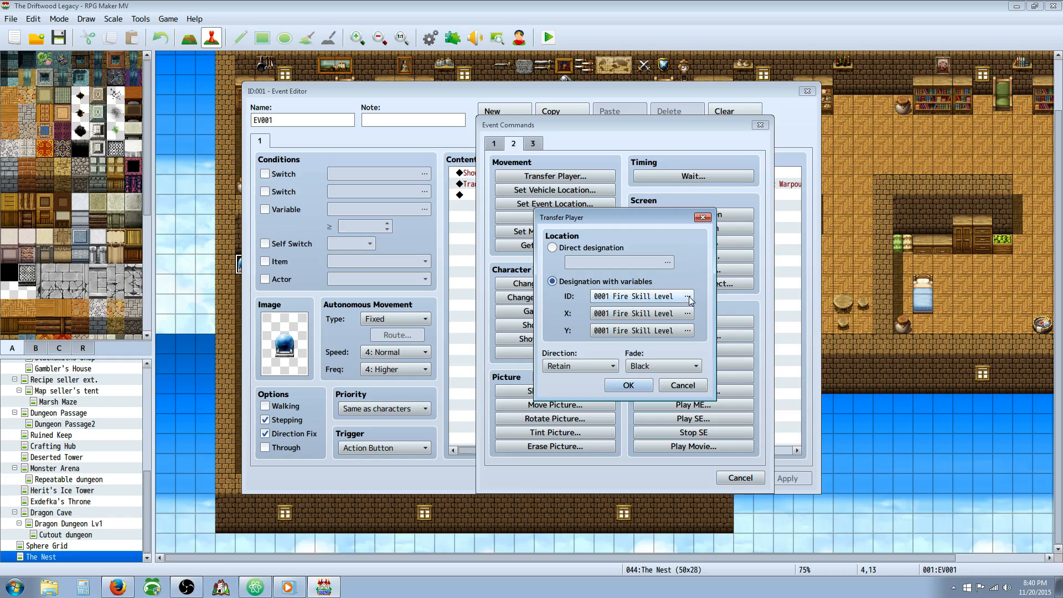
left_click(689, 296)
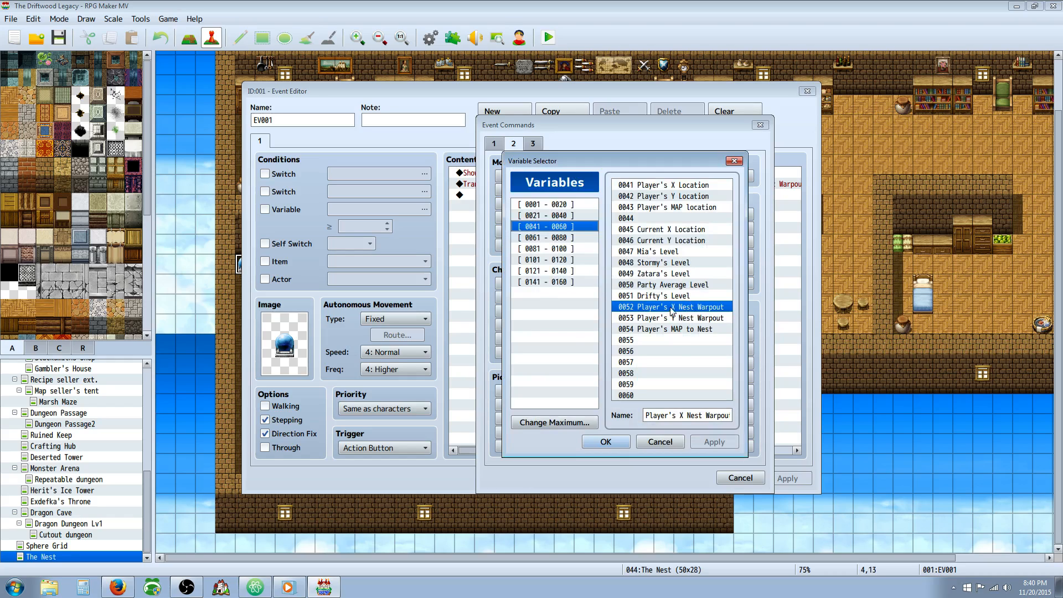
left_click(668, 328)
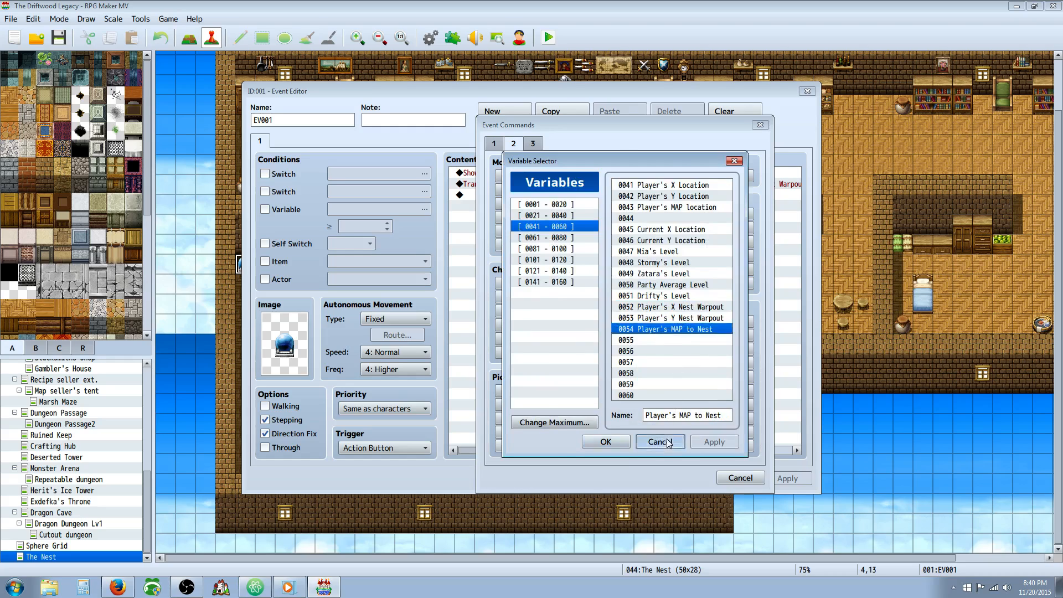
left_click(658, 442)
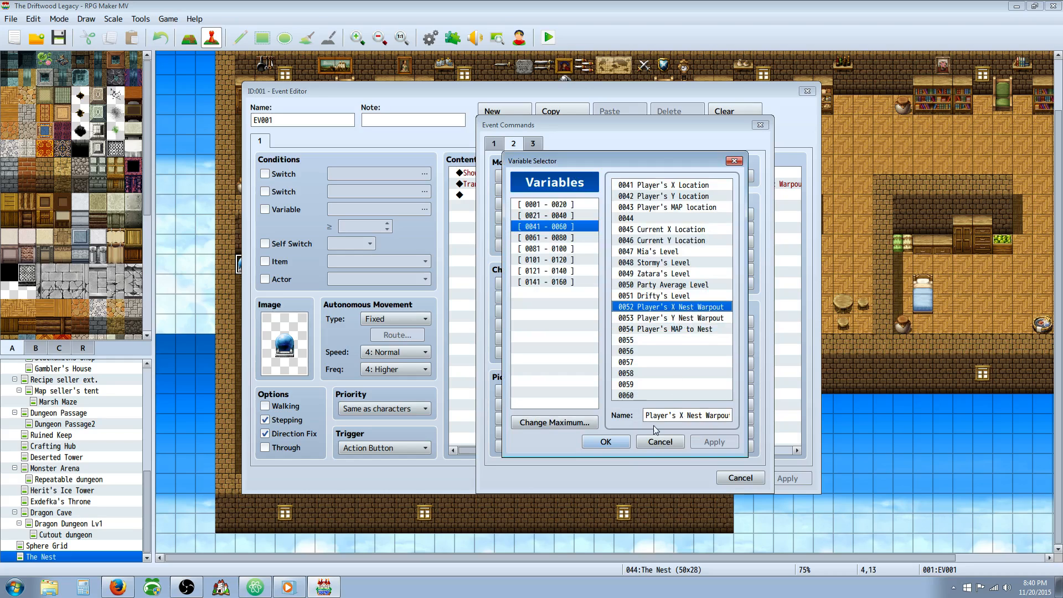
left_click(604, 441)
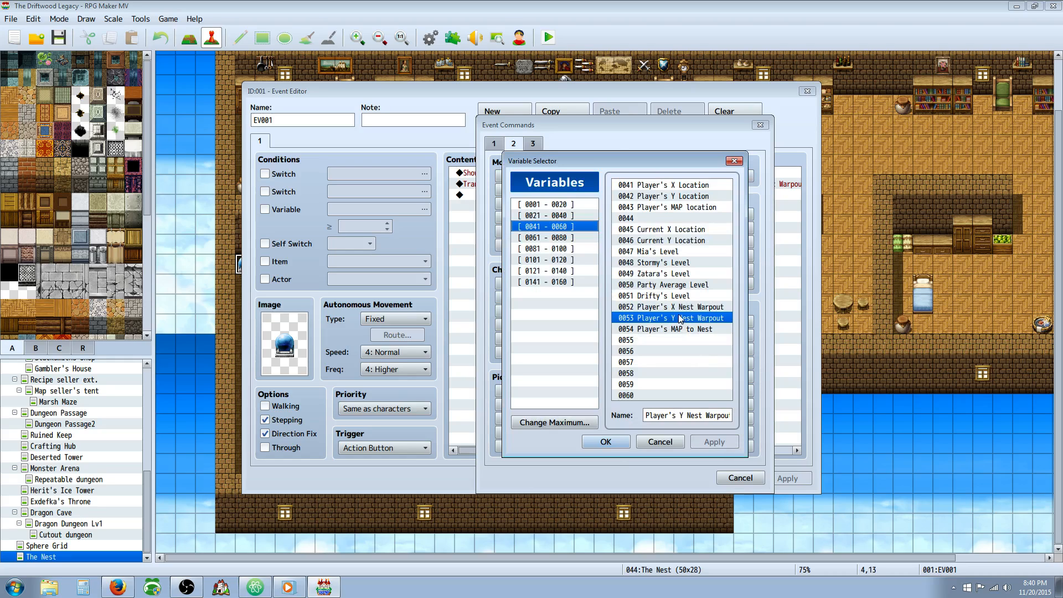
left_click(605, 441)
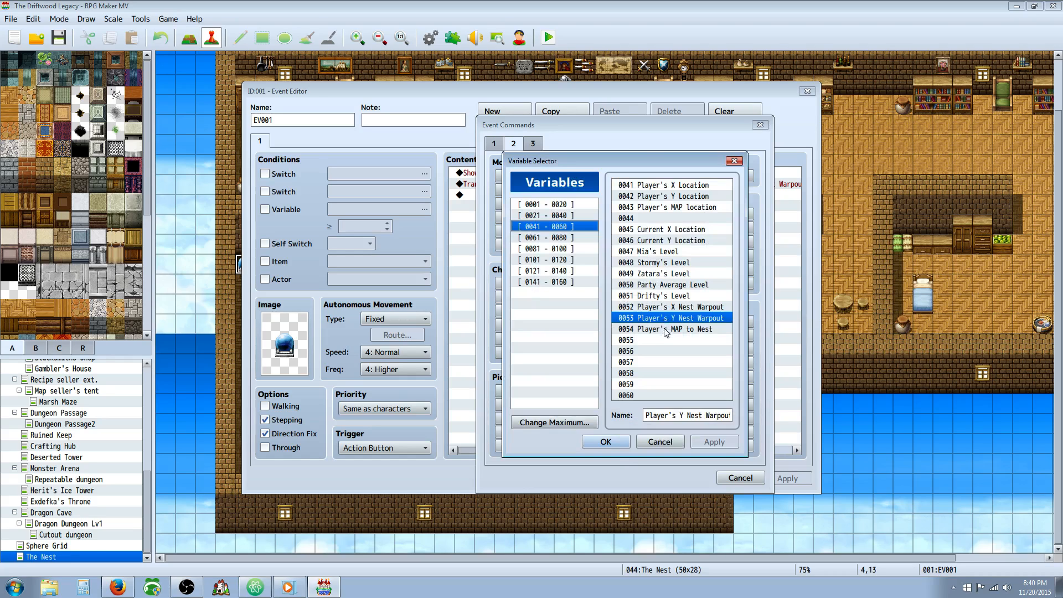
left_click(605, 441)
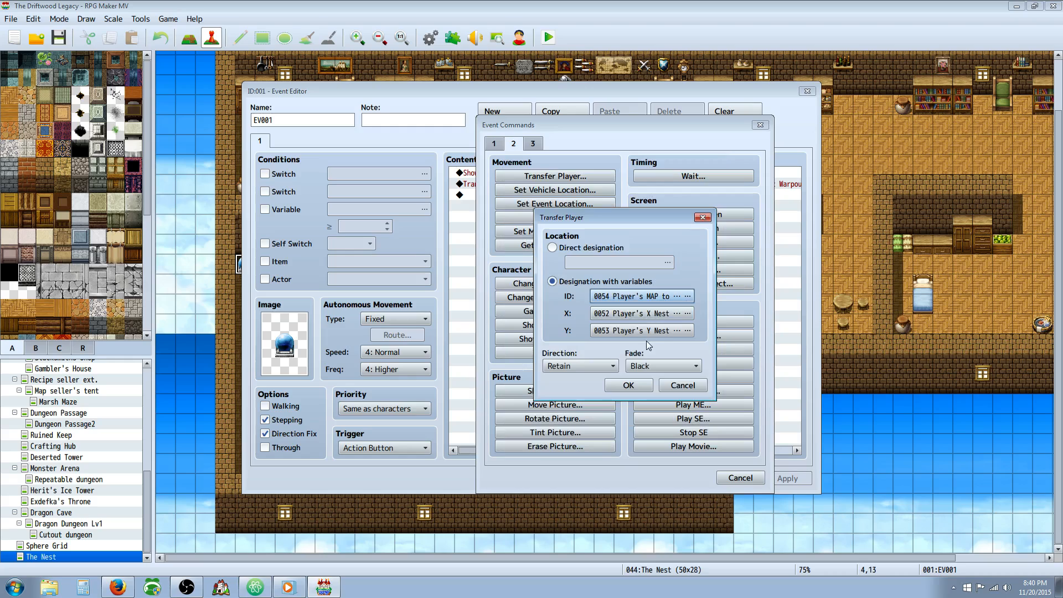
left_click(627, 385)
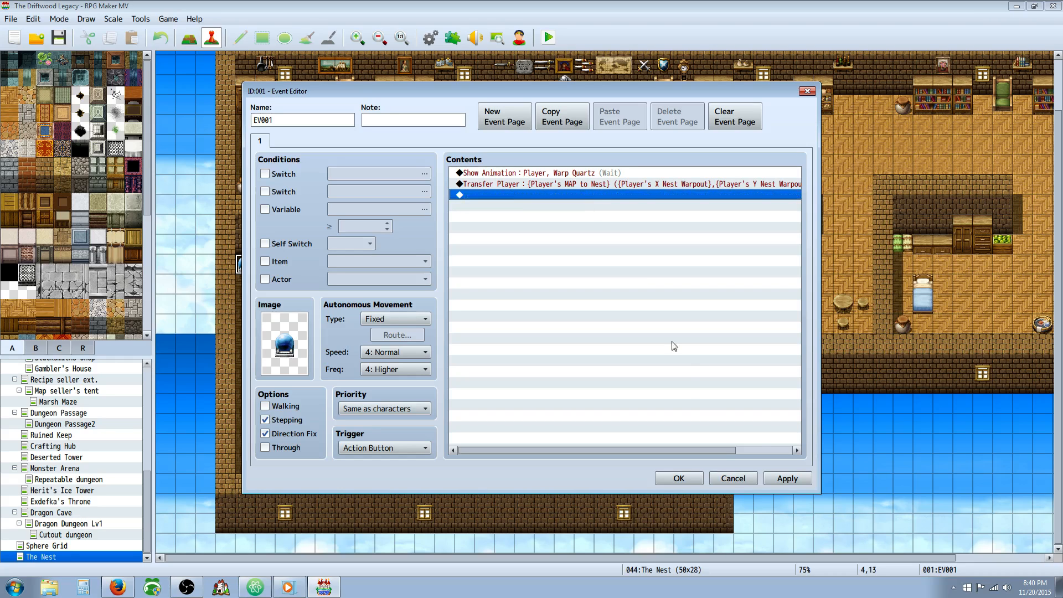
Step: Confirm the Event Editor with OK to save the crystal event
left_click(678, 478)
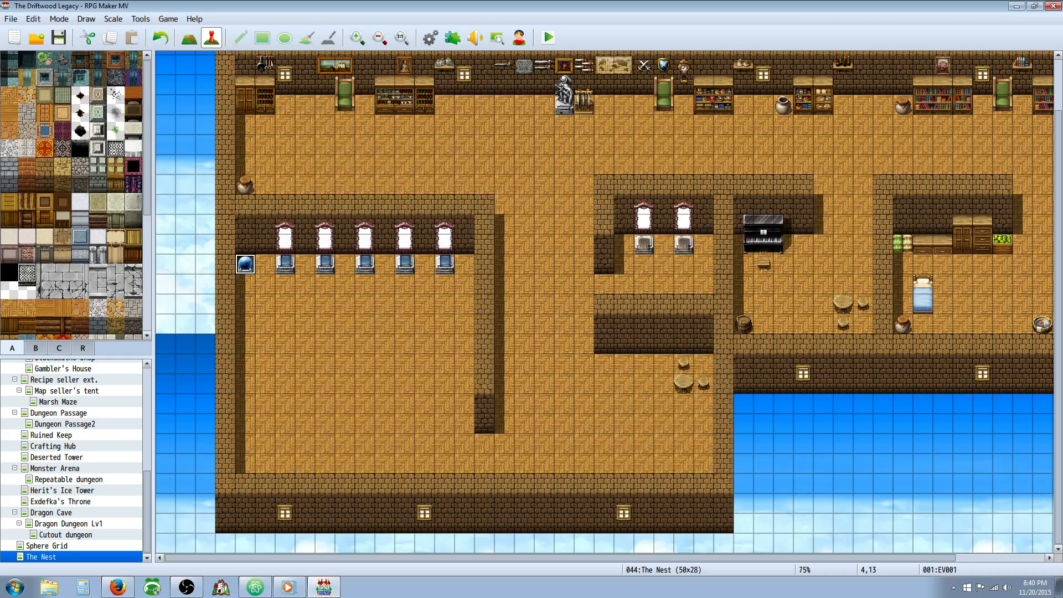
mouse_move(154, 155)
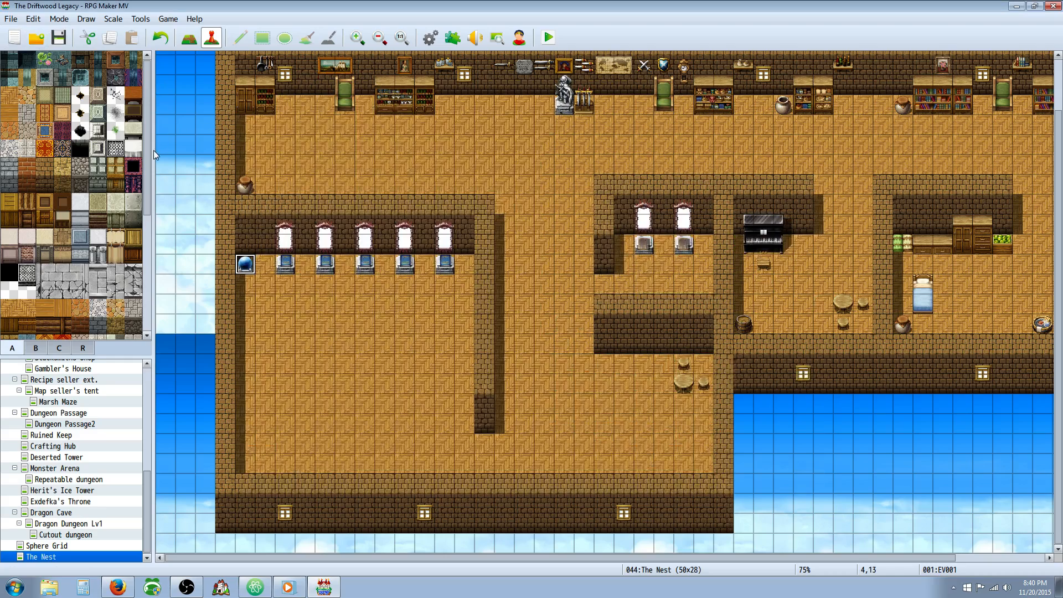
mouse_move(148, 159)
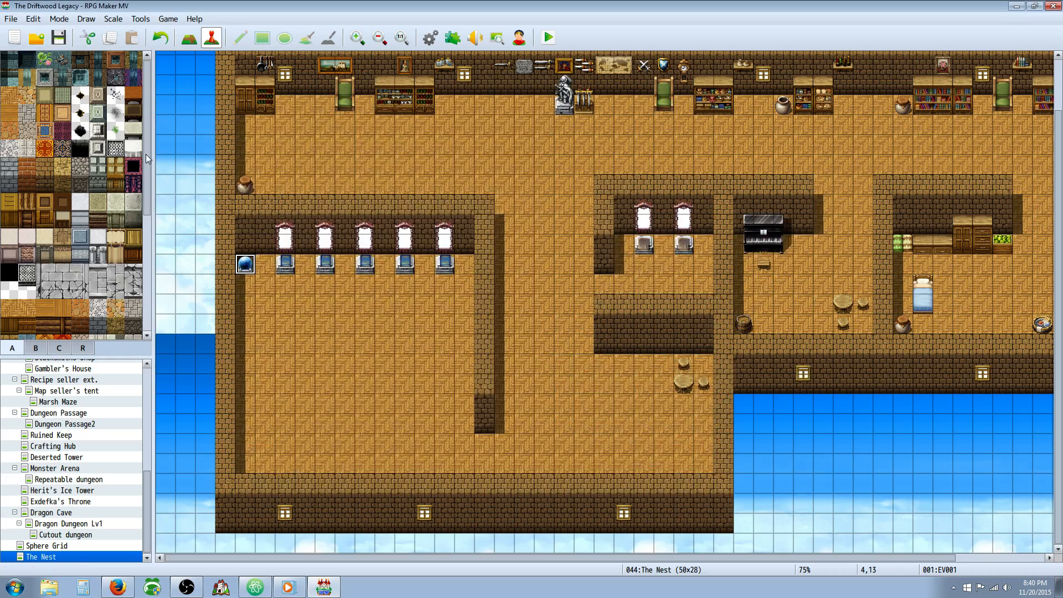